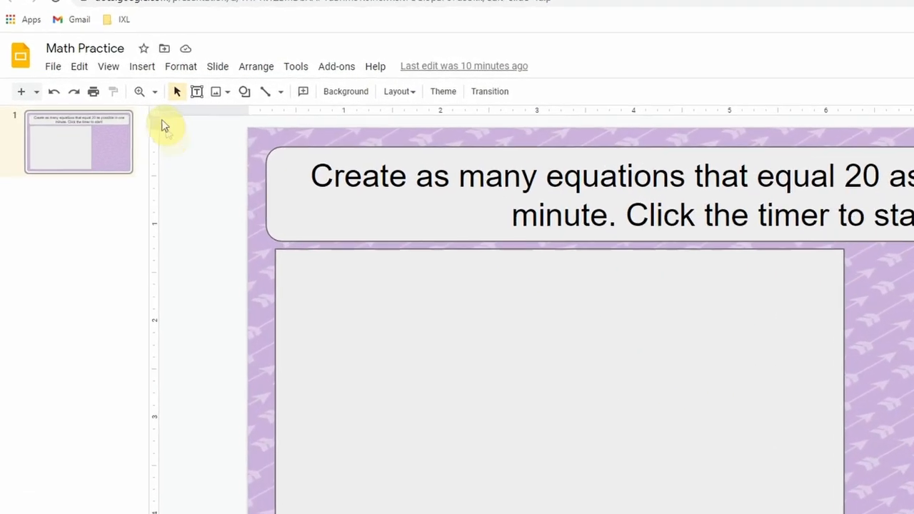
Step: Bring up the Insert Video dialog for the Math Practice slide
{"action": "left_click", "coordinate": [142, 66]}
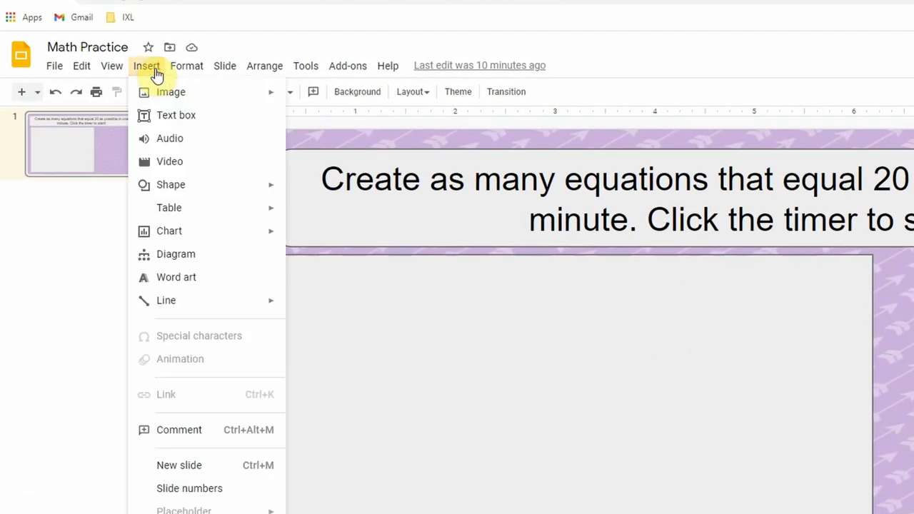
{"action": "mouse_move", "coordinate": [170, 161]}
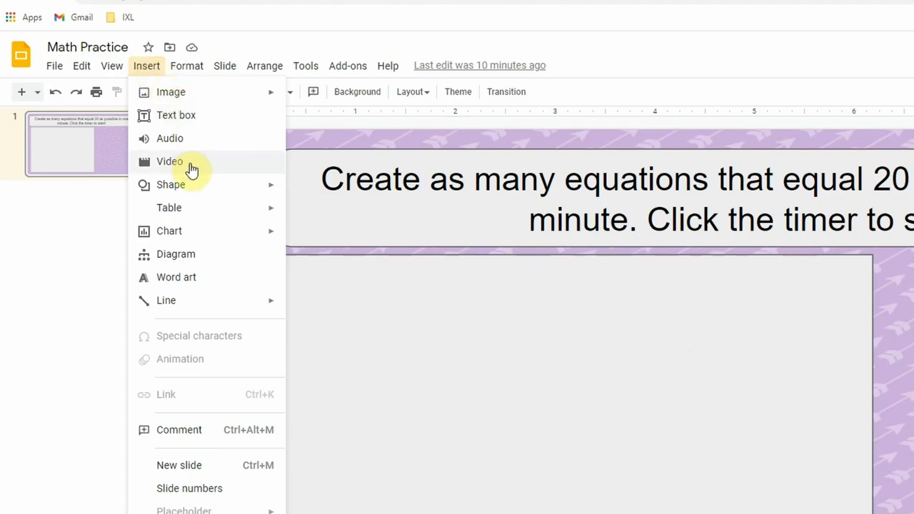
{"action": "left_click", "coordinate": [169, 160]}
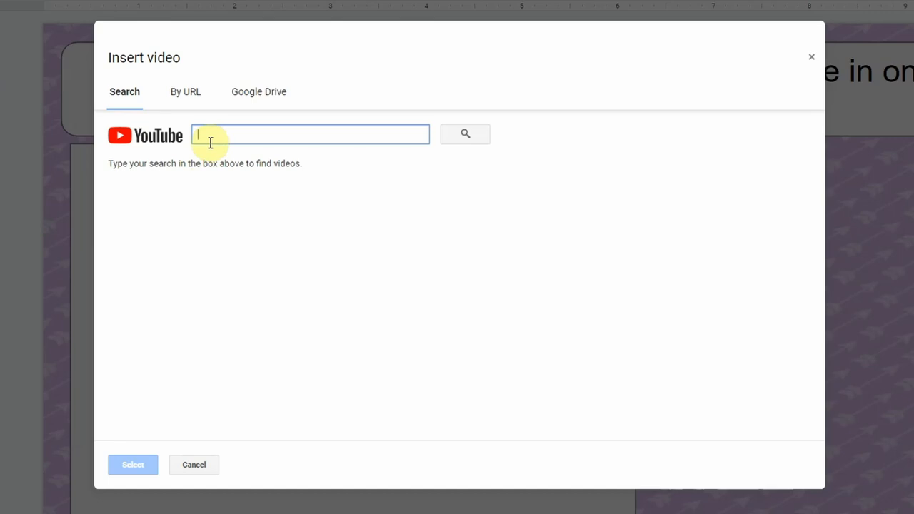
Step: Search YouTube in the dialog for 'one minute timer' videos
{"action": "type", "text": "one mi"}
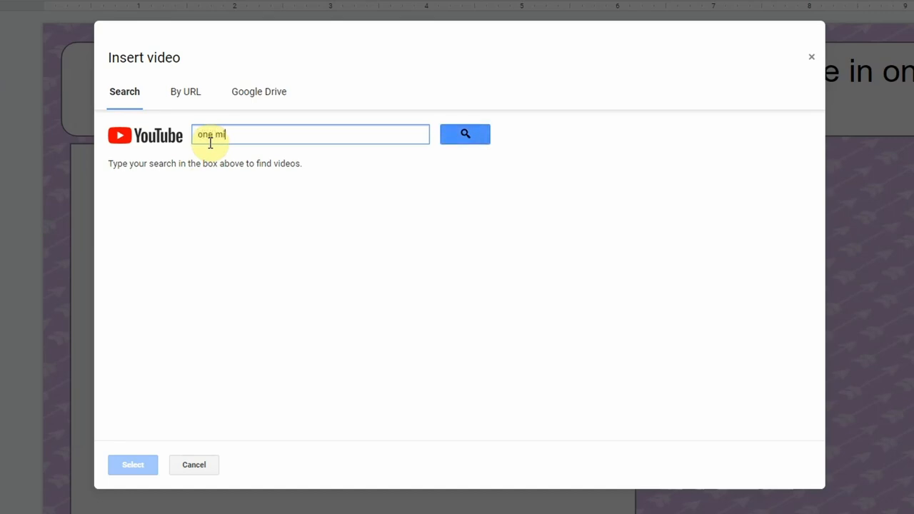
{"action": "left_click", "coordinate": [465, 133]}
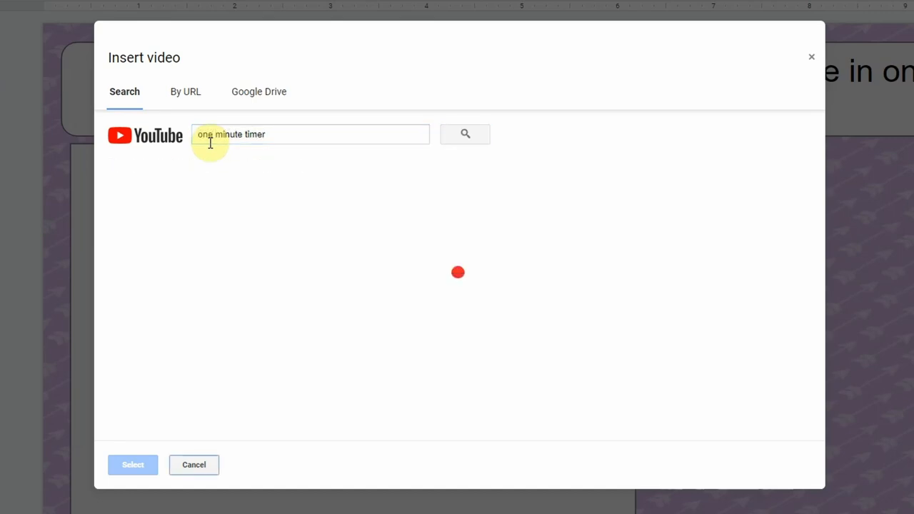
{"action": "left_click", "coordinate": [465, 134]}
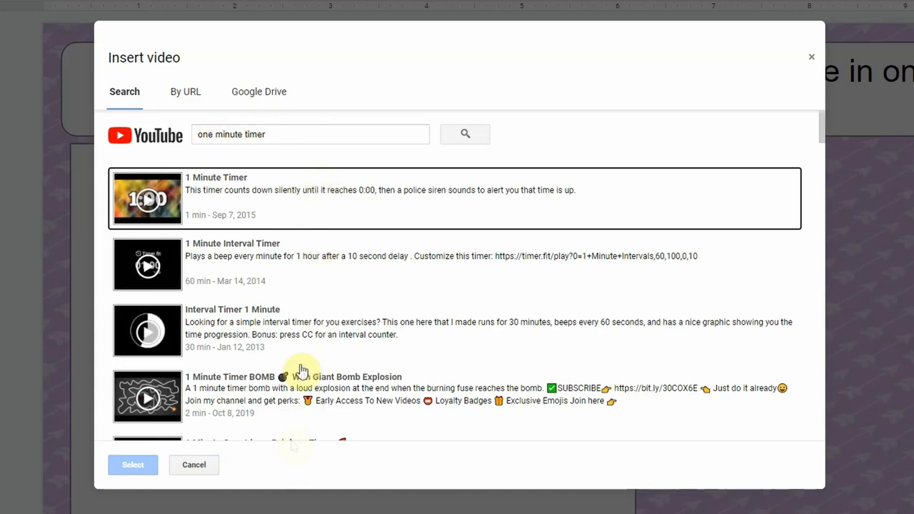
{"action": "mouse_move", "coordinate": [340, 134]}
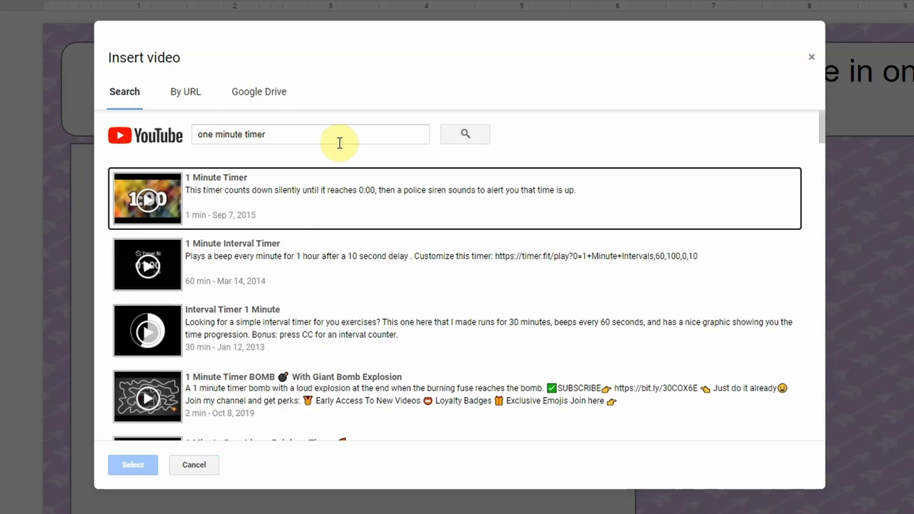
{"action": "mouse_move", "coordinate": [312, 125]}
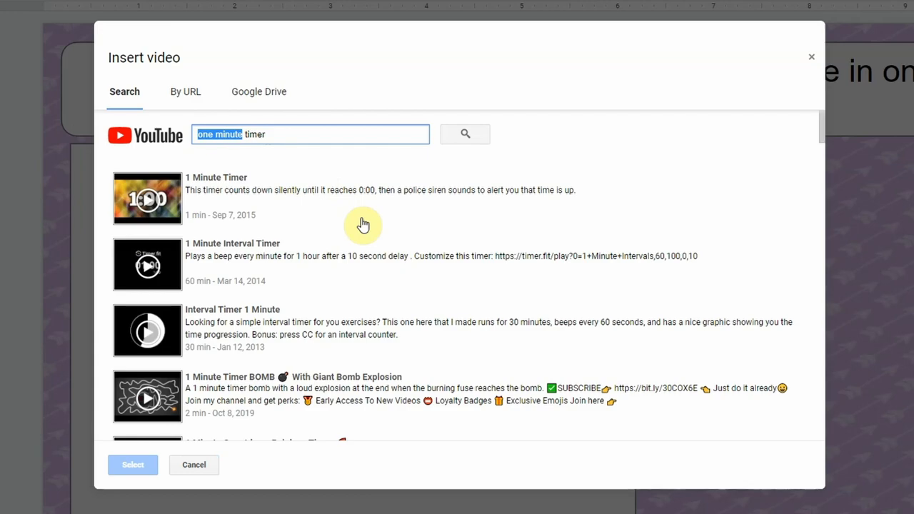
{"action": "left_click", "coordinate": [274, 134]}
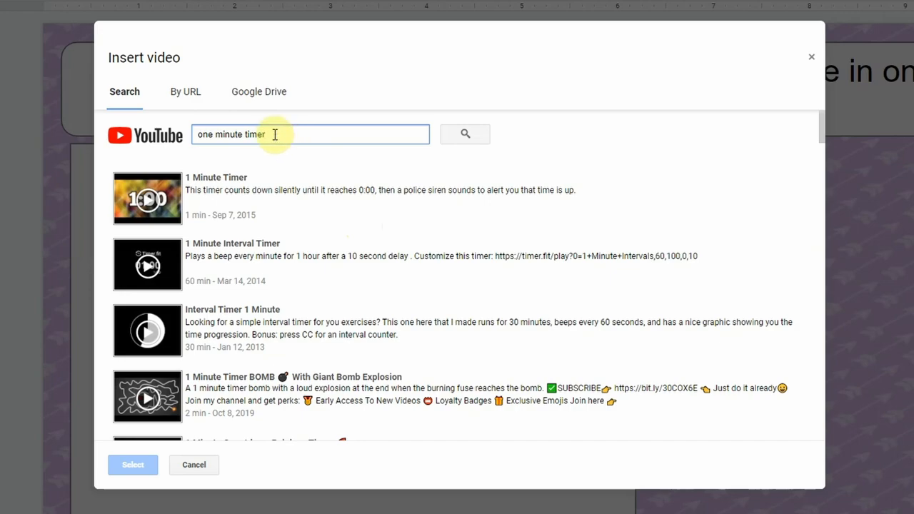
{"action": "double_click", "coordinate": [254, 134]}
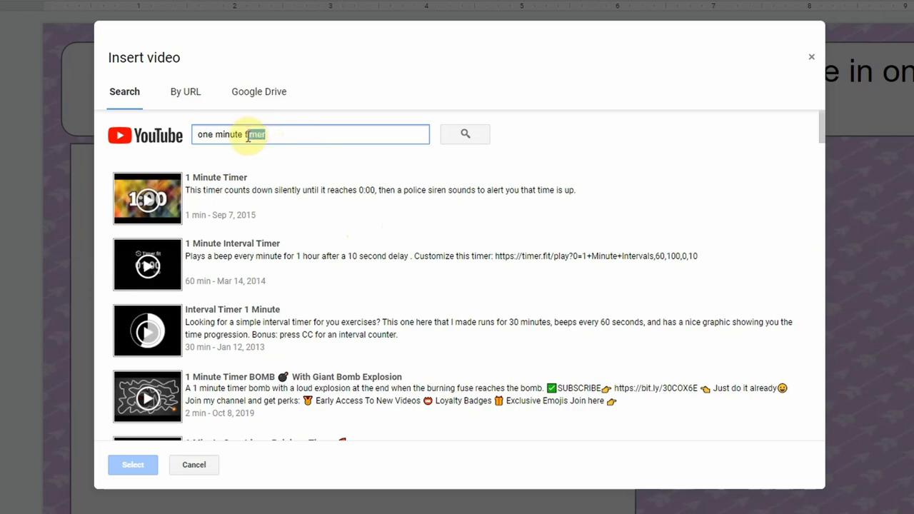
{"action": "double_click", "coordinate": [254, 134]}
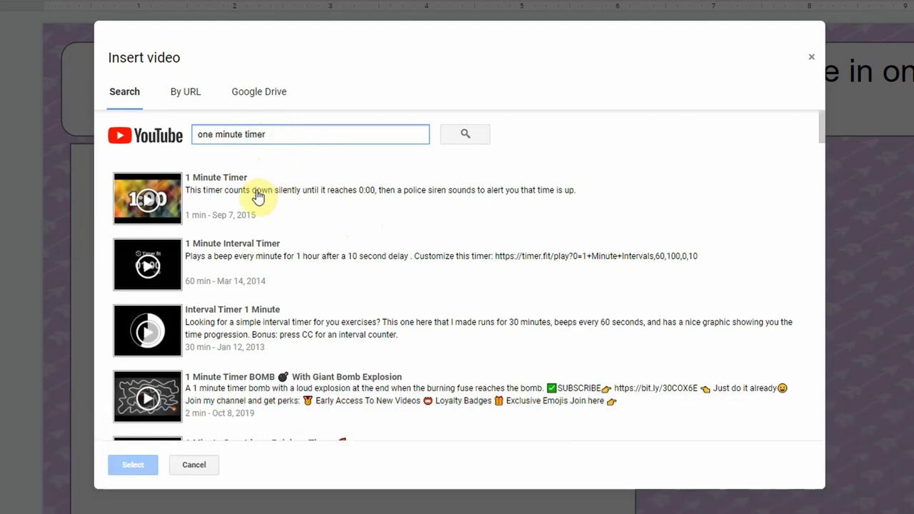
Step: Insert the 1 Minute Timer result onto the slide
{"action": "left_click", "coordinate": [257, 199]}
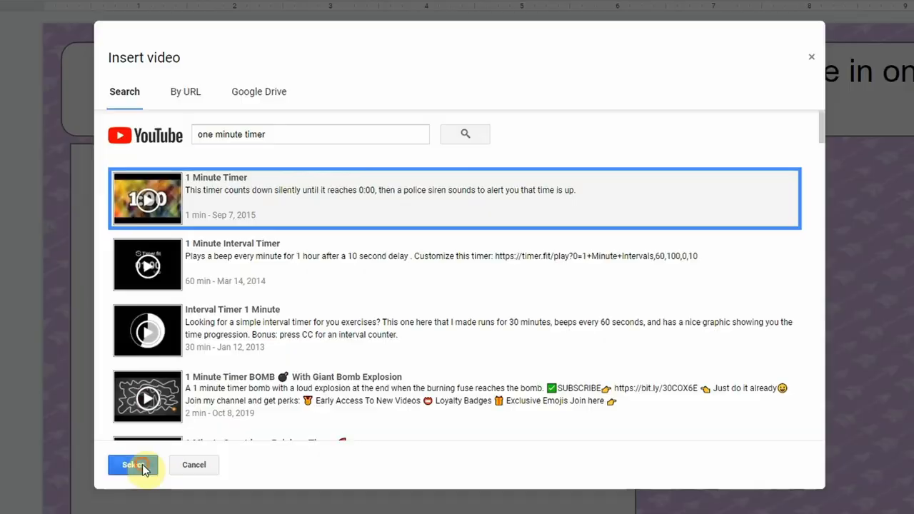
{"action": "left_click", "coordinate": [133, 464]}
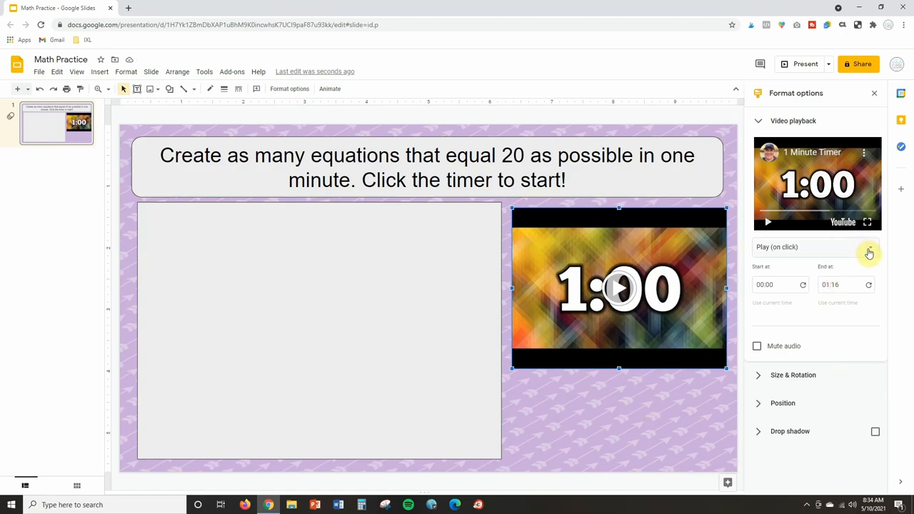
{"action": "left_click", "coordinate": [870, 247]}
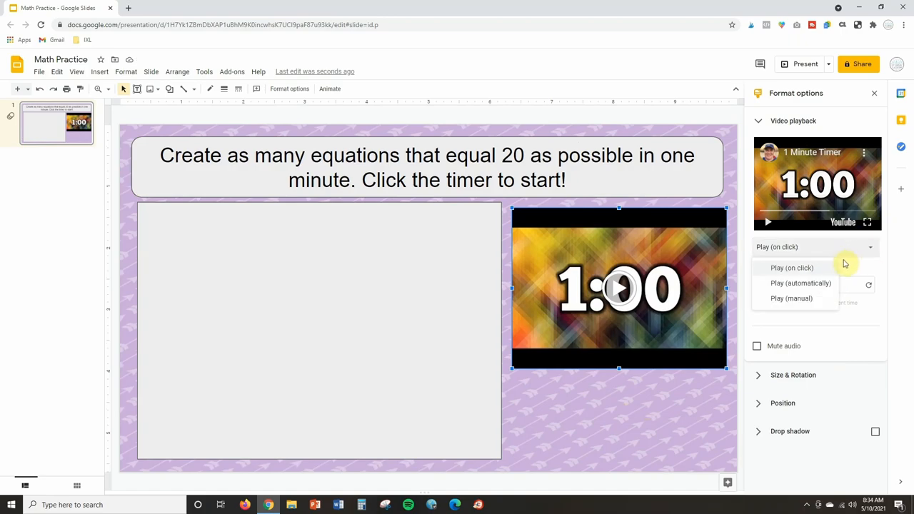
{"action": "mouse_move", "coordinate": [833, 274]}
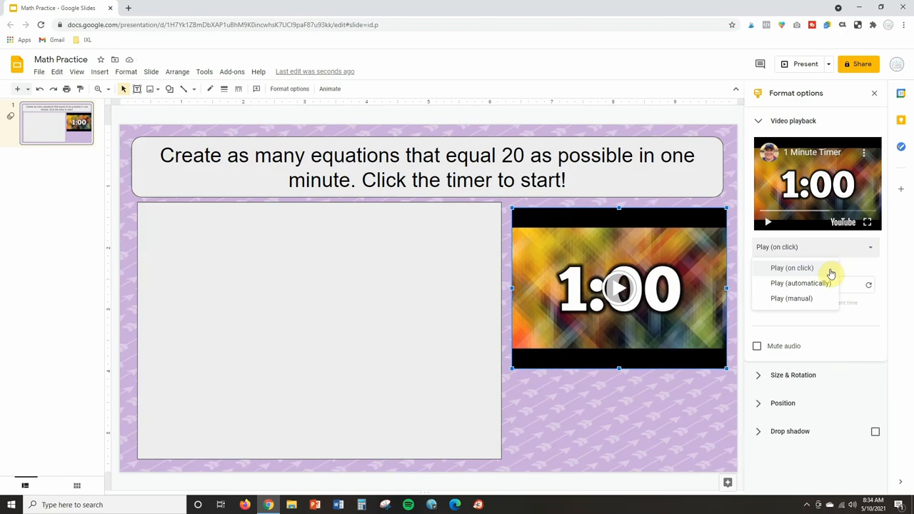
{"action": "mouse_move", "coordinate": [800, 282]}
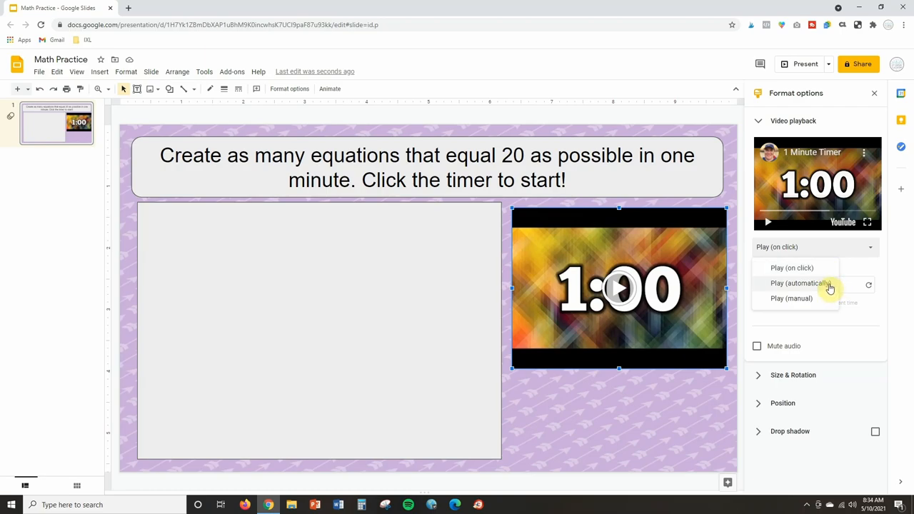
{"action": "mouse_move", "coordinate": [855, 279]}
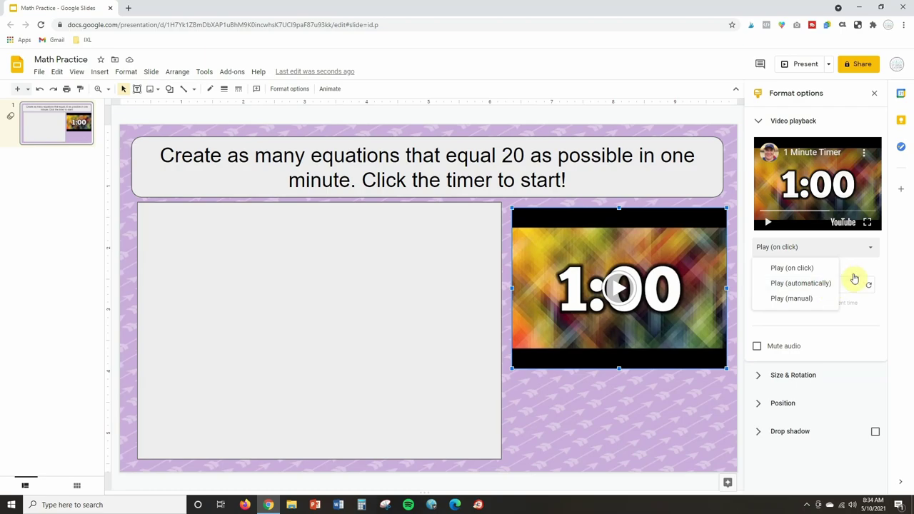
{"action": "left_click", "coordinate": [792, 268]}
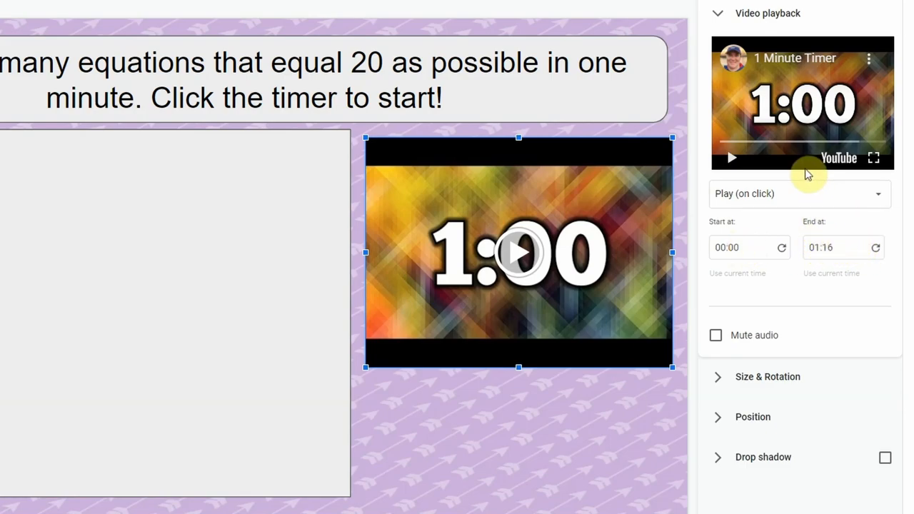
{"action": "left_click", "coordinate": [732, 157]}
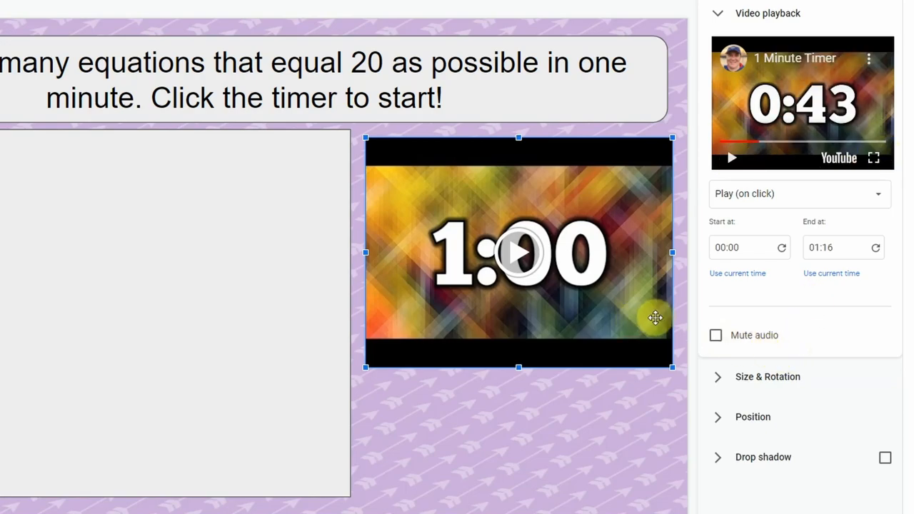
{"action": "mouse_move", "coordinate": [784, 346]}
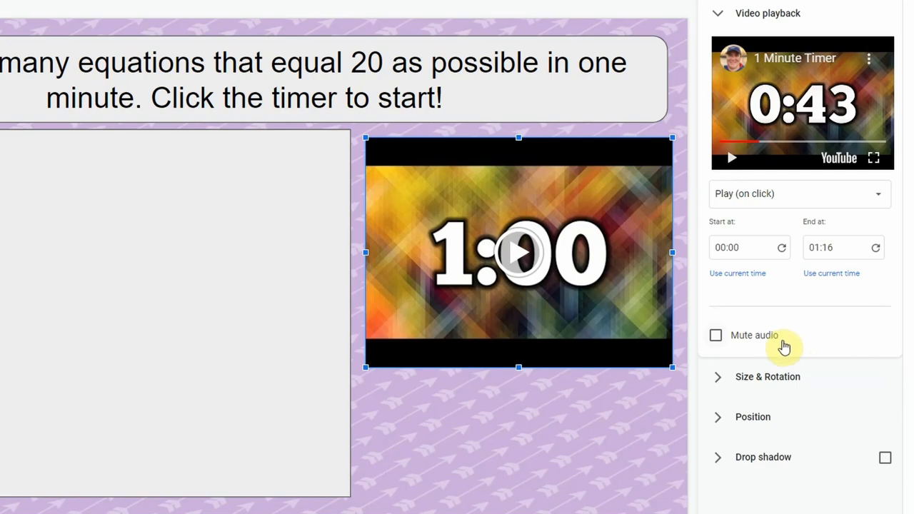
{"action": "mouse_move", "coordinate": [779, 341]}
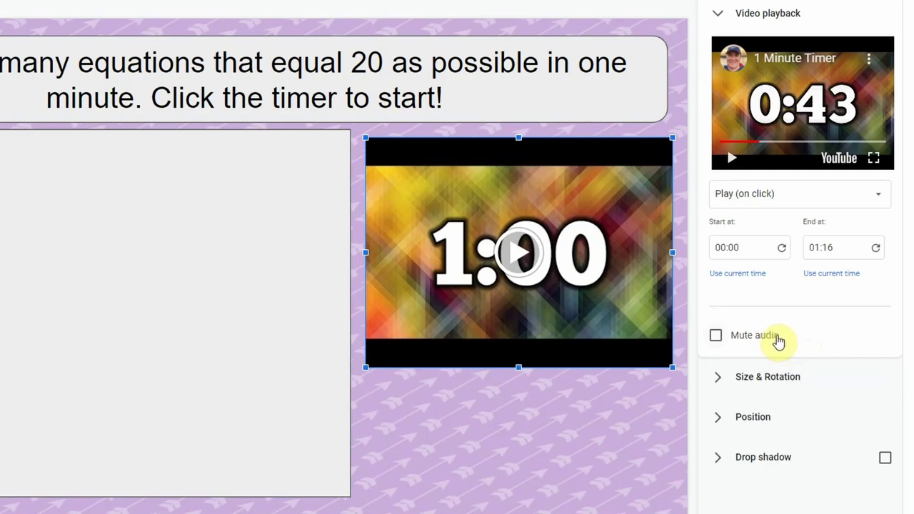
{"action": "left_click", "coordinate": [716, 335]}
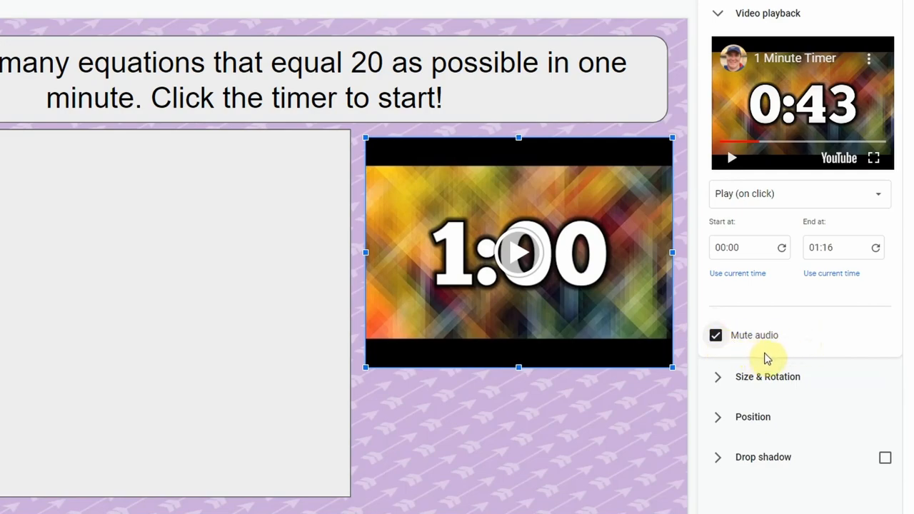
{"action": "mouse_move", "coordinate": [803, 349]}
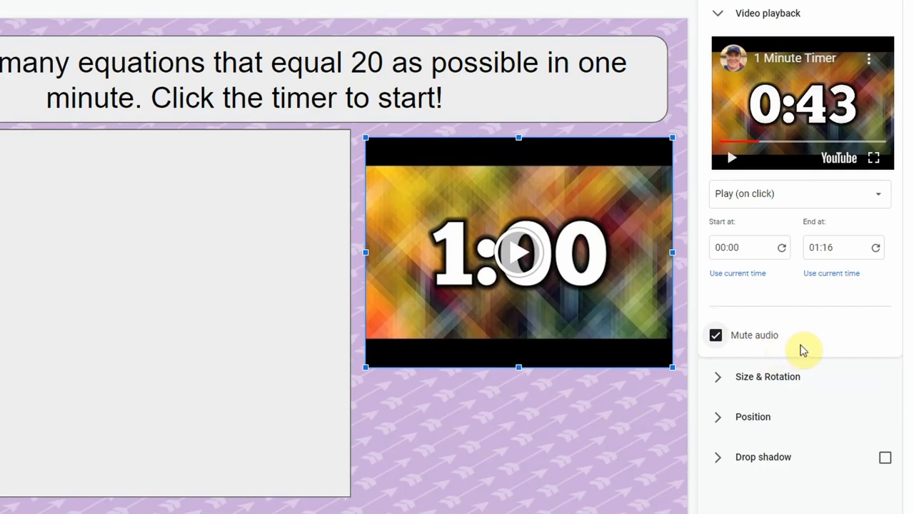
{"action": "mouse_move", "coordinate": [829, 343]}
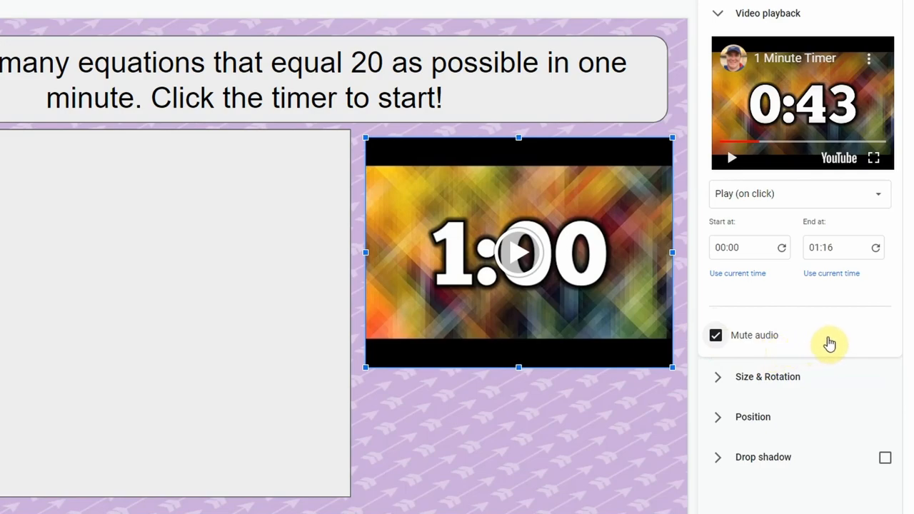
{"action": "mouse_move", "coordinate": [816, 417]}
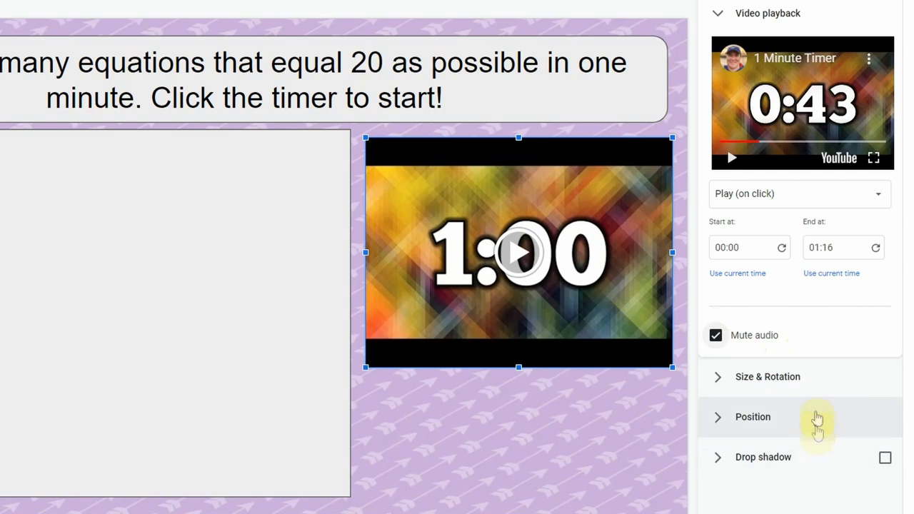
{"action": "mouse_move", "coordinate": [818, 392]}
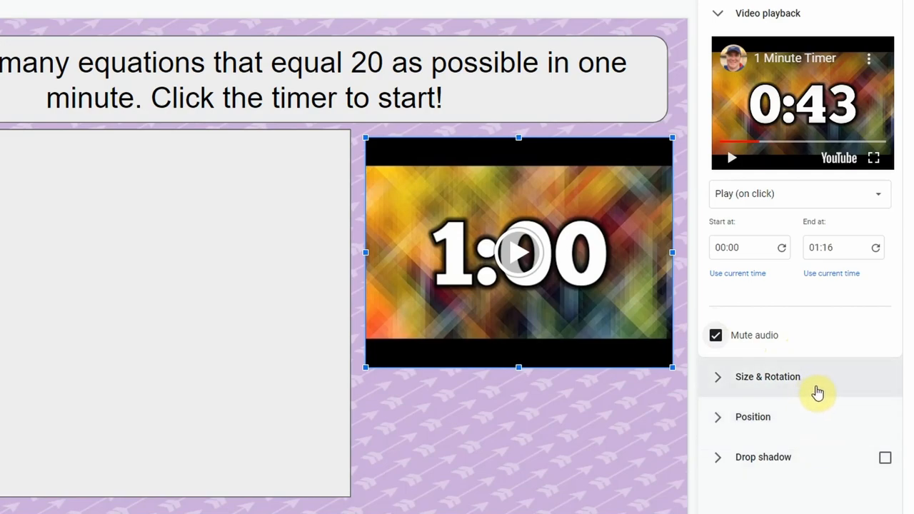
{"action": "mouse_move", "coordinate": [852, 397]}
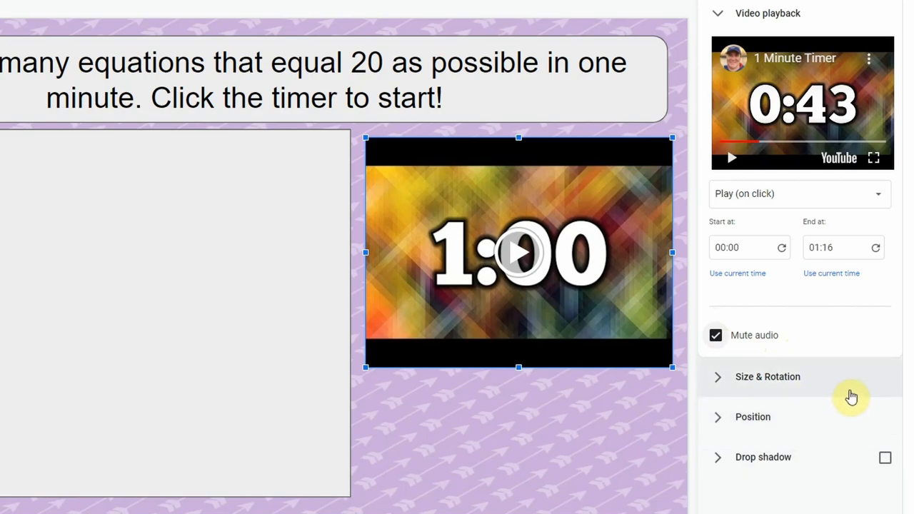
{"action": "mouse_move", "coordinate": [813, 400]}
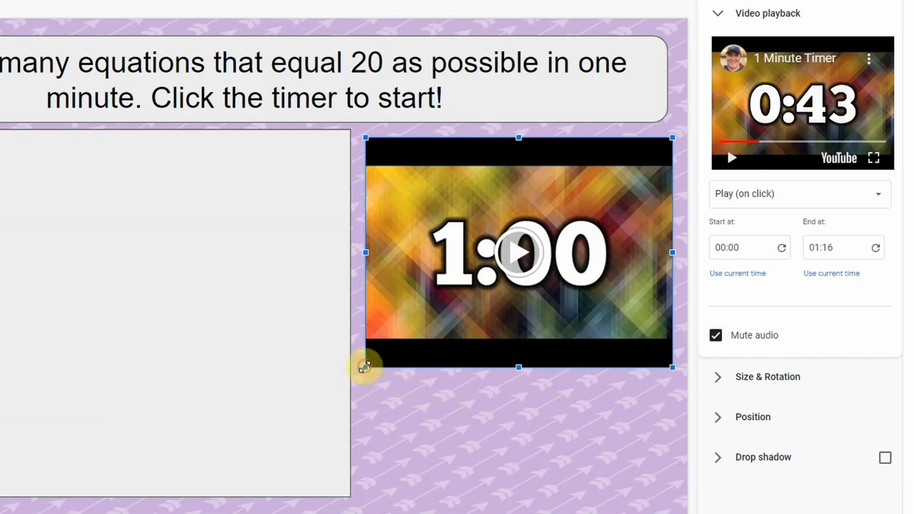
Step: Resize and drag the timer video so it sits lower, beside the gray answer box
{"action": "left_click_drag", "start_coordinate": [366, 367], "coordinate": [223, 475]}
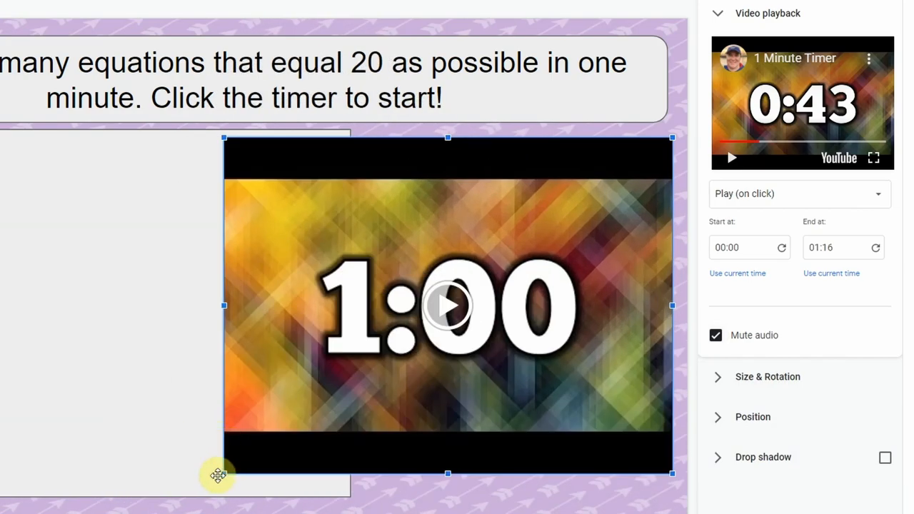
{"action": "left_click_drag", "start_coordinate": [218, 476], "coordinate": [487, 409]}
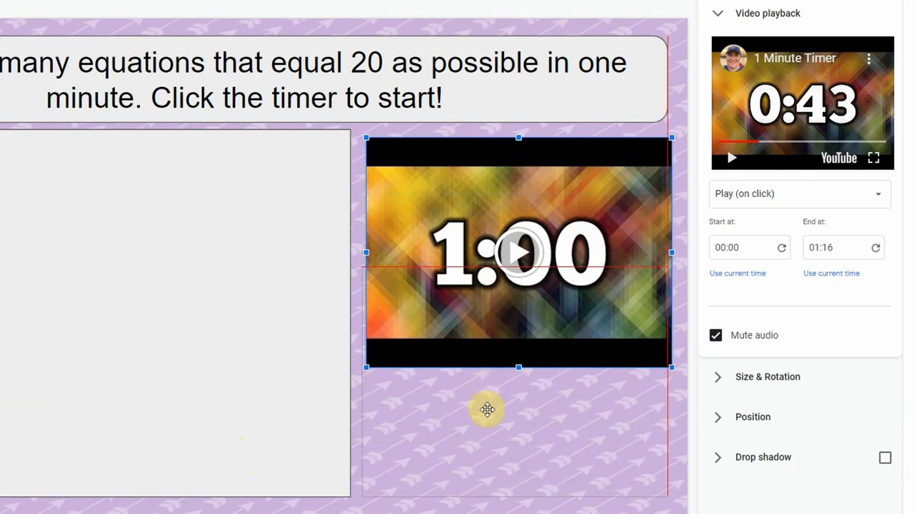
{"action": "left_click_drag", "start_coordinate": [487, 409], "coordinate": [575, 470]}
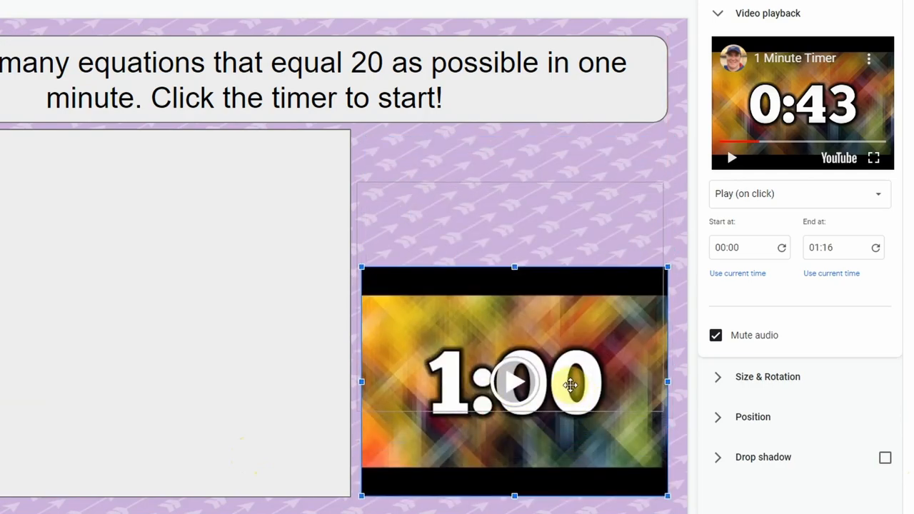
{"action": "left_click_drag", "start_coordinate": [570, 386], "coordinate": [580, 360]}
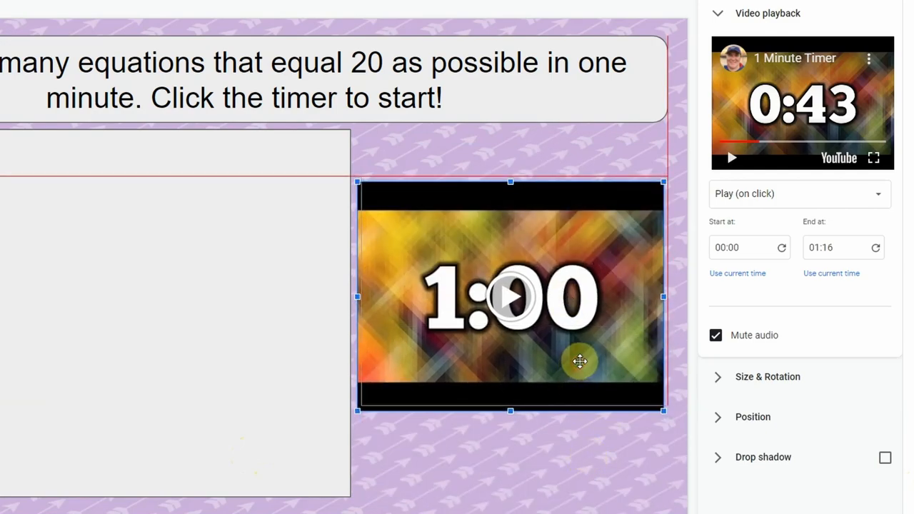
{"action": "left_click_drag", "start_coordinate": [580, 361], "coordinate": [530, 474]}
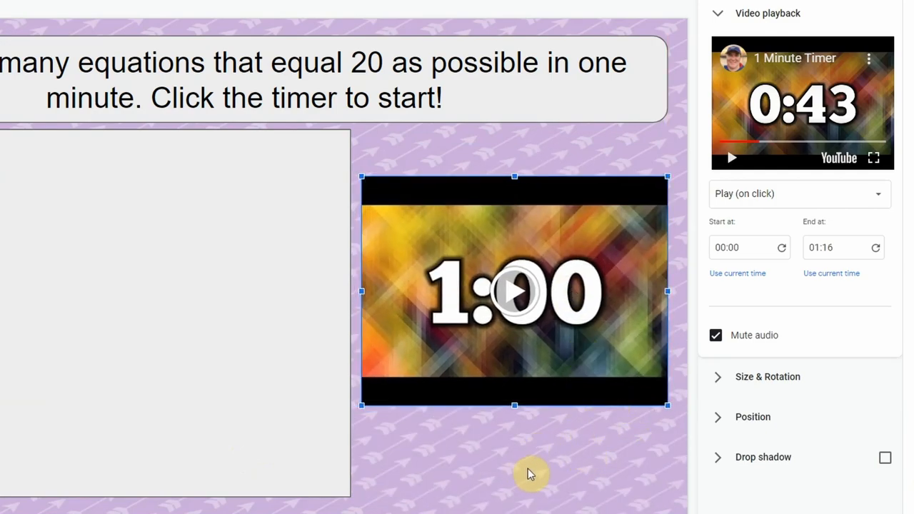
{"action": "mouse_move", "coordinate": [554, 468]}
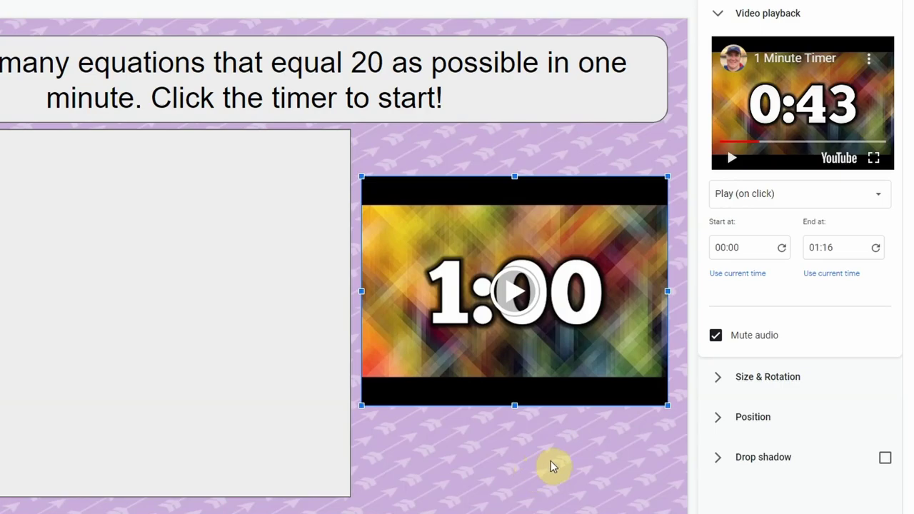
{"action": "mouse_move", "coordinate": [827, 20]}
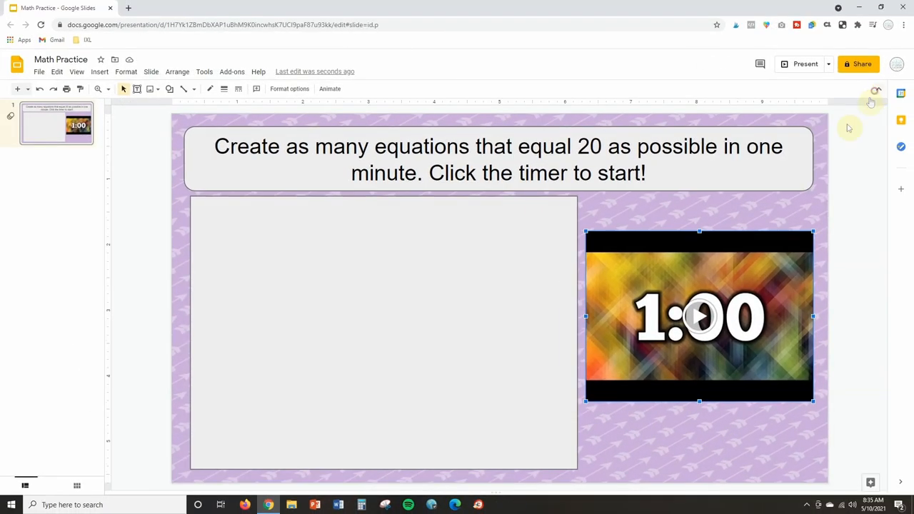
Step: Deselect the video and pick the Text box tool for the answer area
{"action": "left_click", "coordinate": [163, 120]}
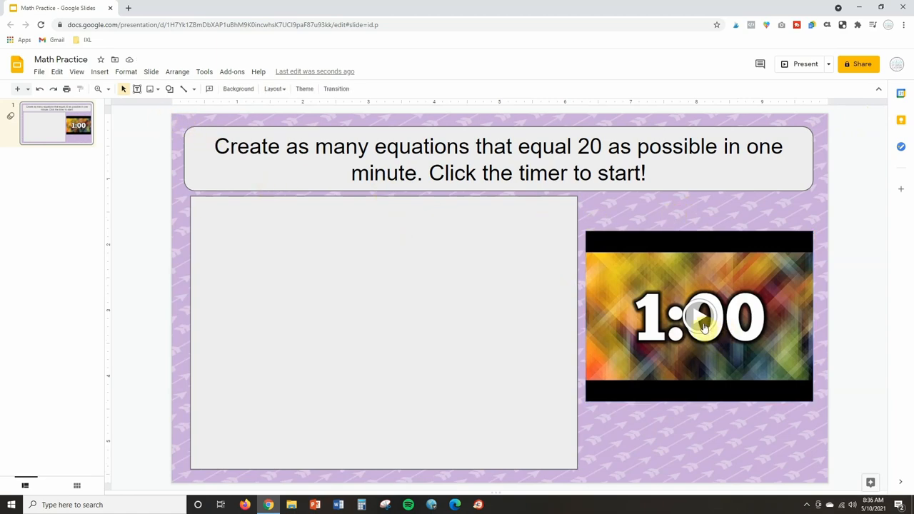
{"action": "left_click", "coordinate": [700, 318]}
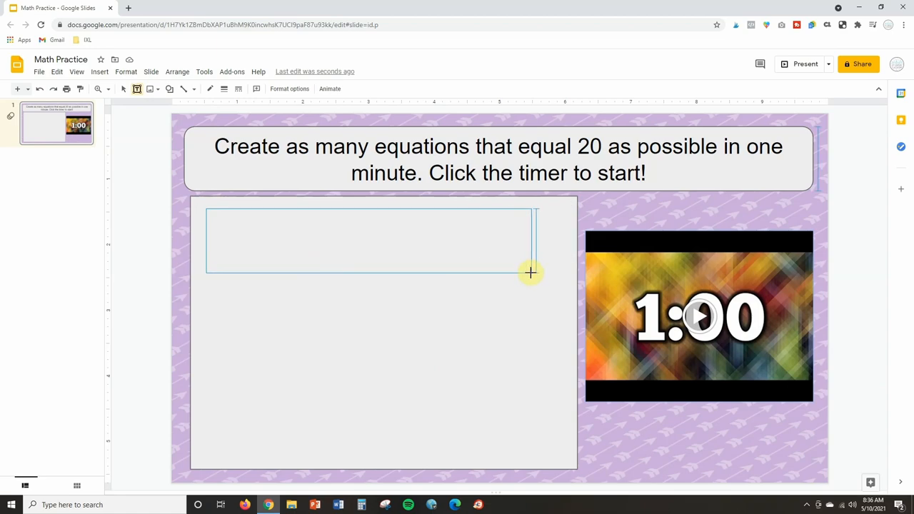
Step: Finish drawing a blank text box across the top of the answer box
{"action": "left_click", "coordinate": [367, 239]}
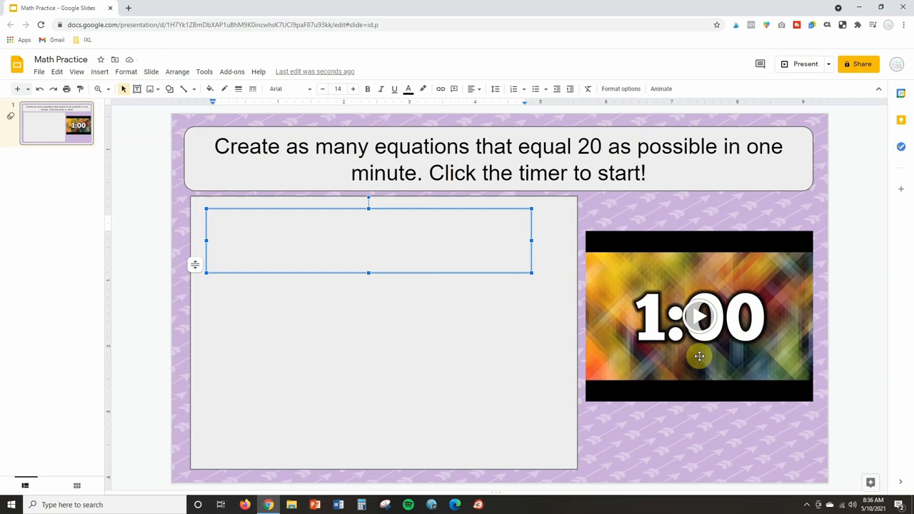
{"action": "mouse_move", "coordinate": [700, 321]}
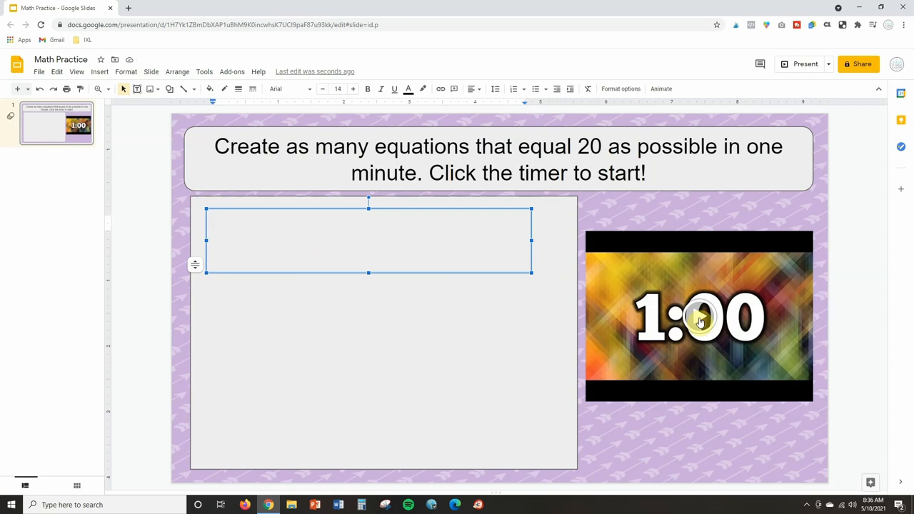
{"action": "mouse_move", "coordinate": [534, 241]}
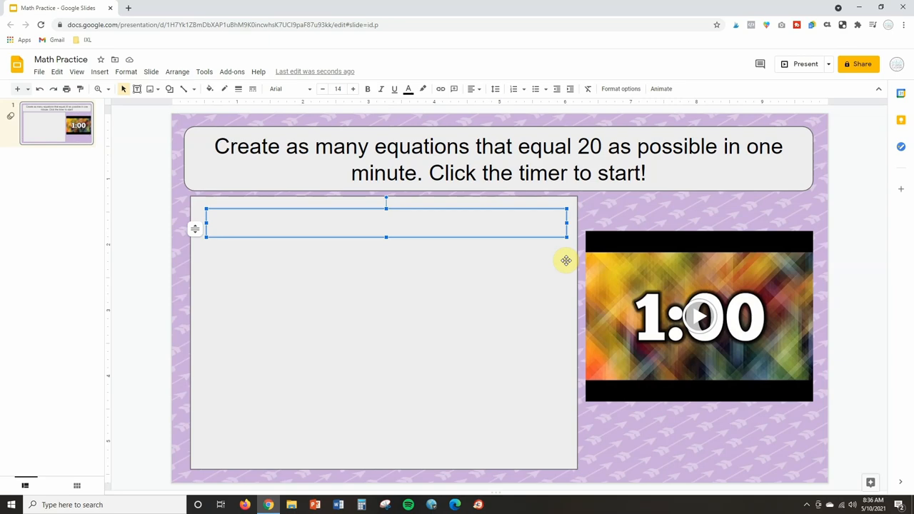
{"action": "mouse_move", "coordinate": [270, 232]}
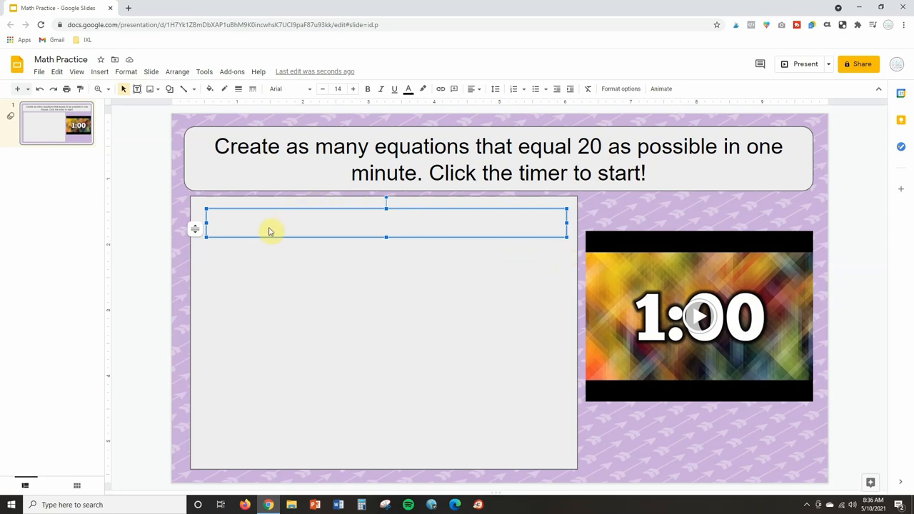
Step: Enter the equation '5 x 4 =' in the text box and deselect it
{"action": "type", "text": "5"}
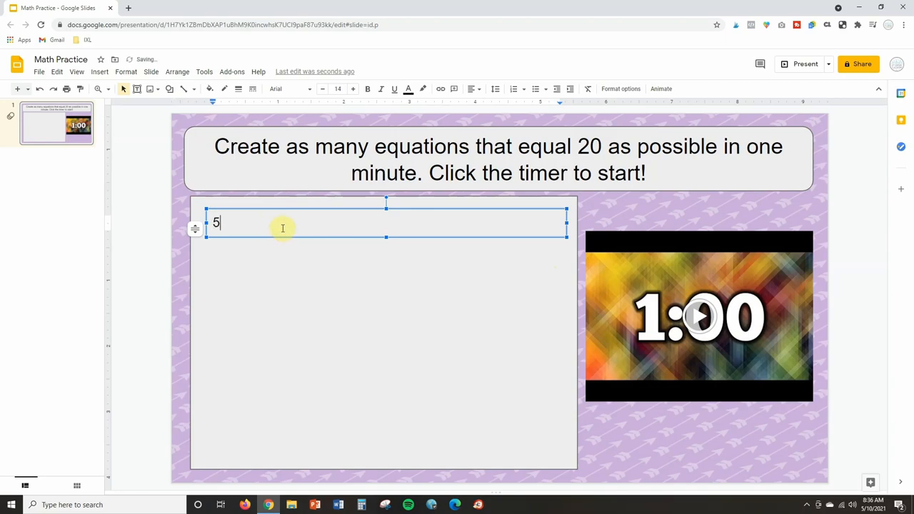
{"action": "type", "text": "x 4"}
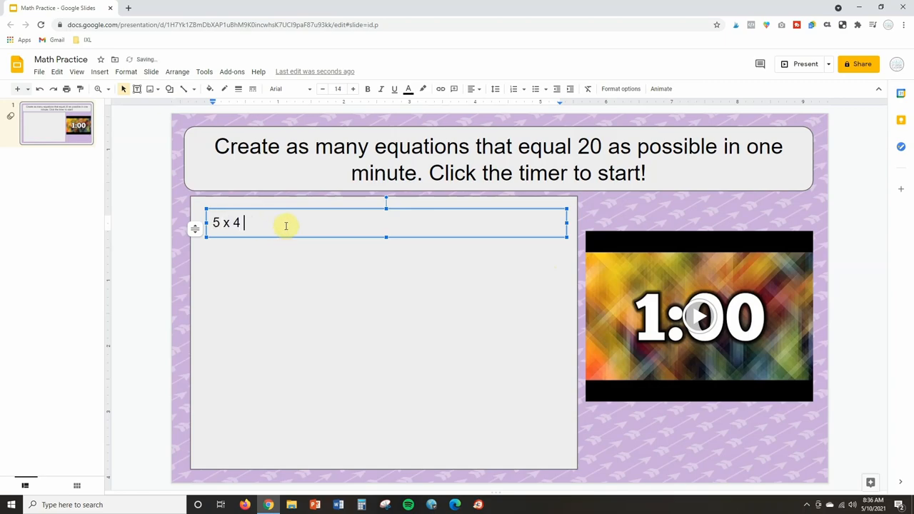
{"action": "type", "text": "="}
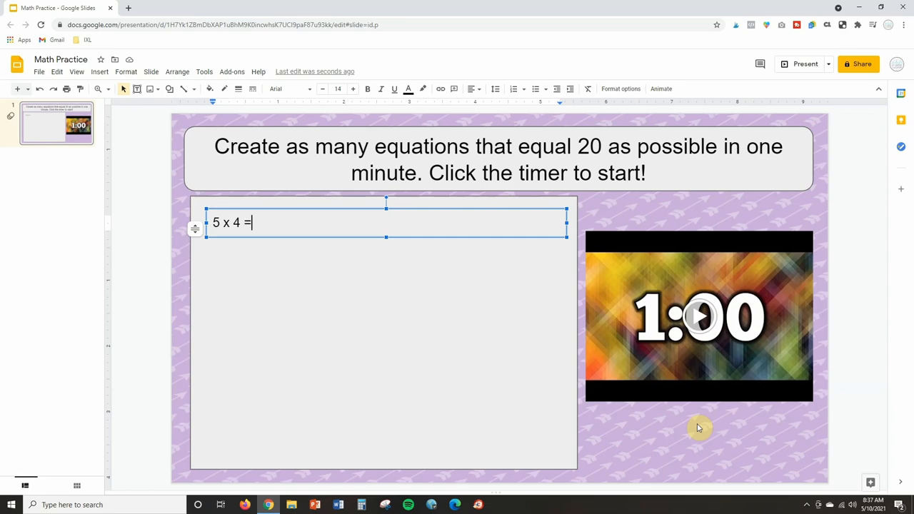
{"action": "mouse_move", "coordinate": [632, 458]}
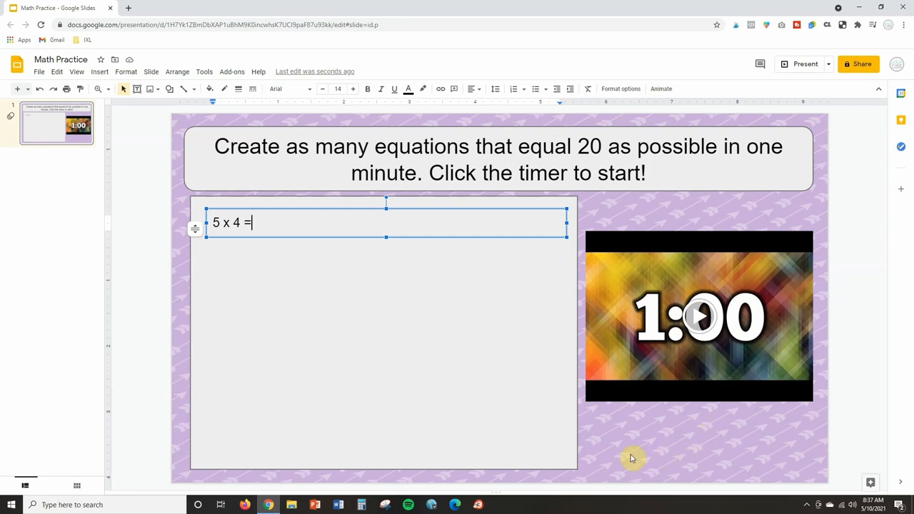
{"action": "left_click", "coordinate": [737, 451]}
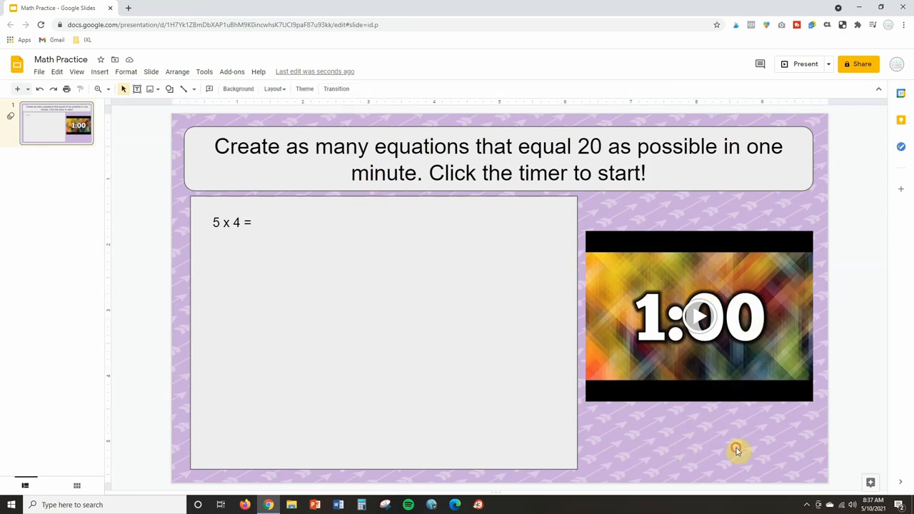
{"action": "mouse_move", "coordinate": [748, 462]}
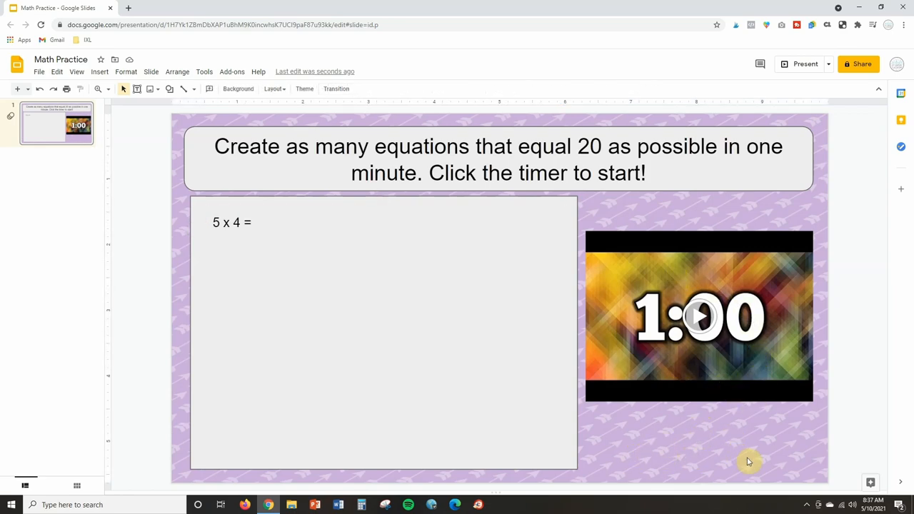